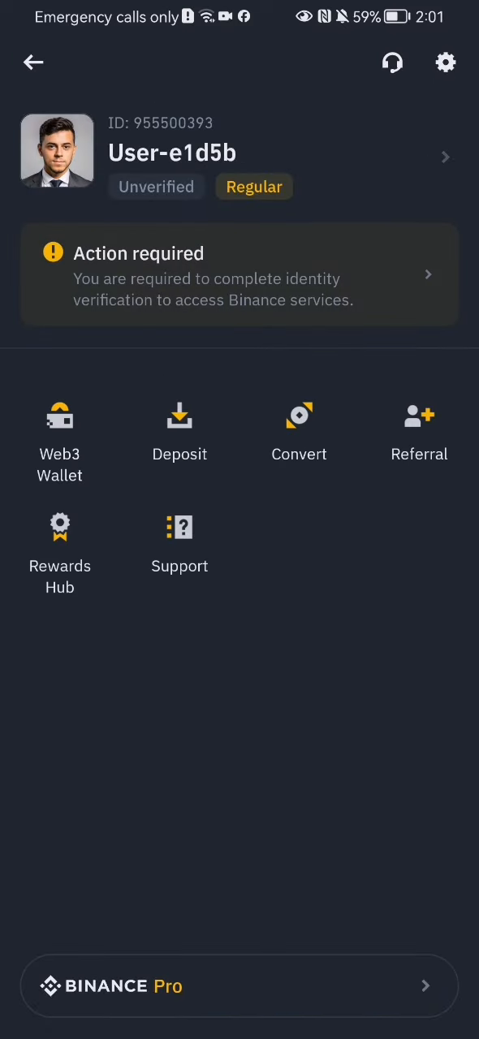
- Open Settings using the gear icon on the account profile page
click(445, 63)
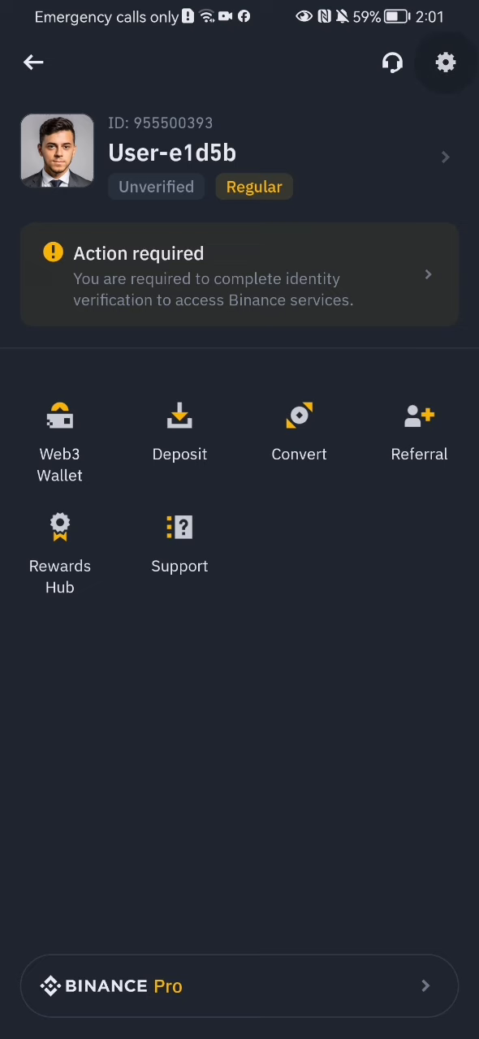
- Scroll Settings down to the Payment section to reach Payment Methods
click(445, 63)
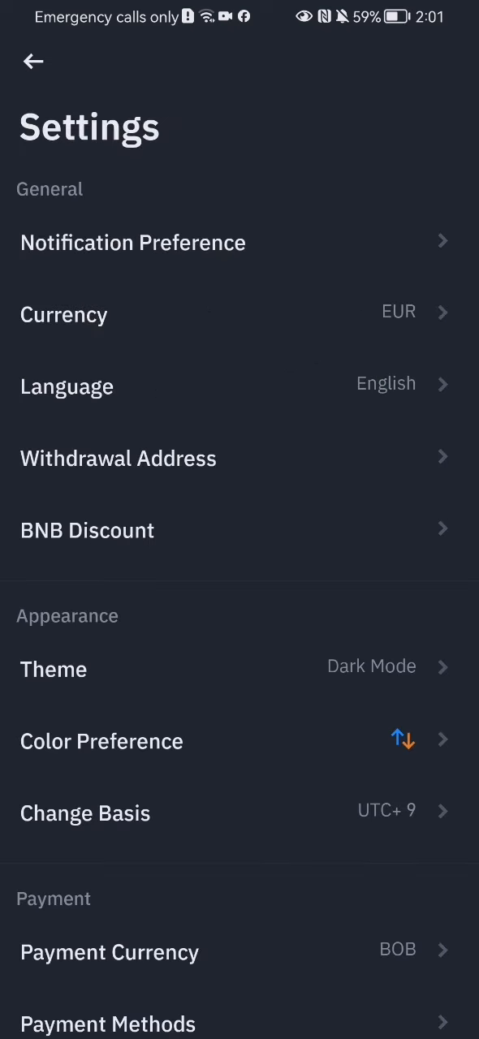
scroll(down, 3)
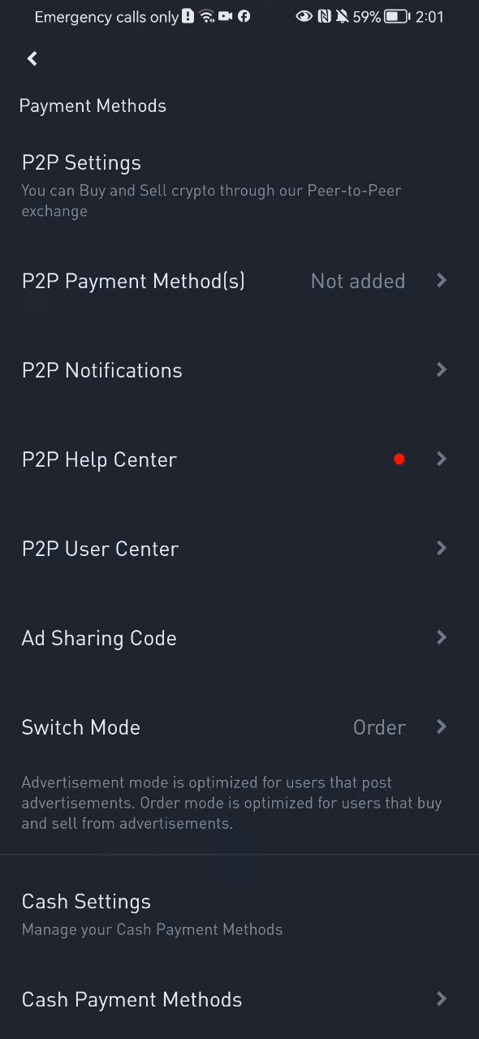
- Open P2P Payment Method(s) from the Payment Methods page
click(271, 459)
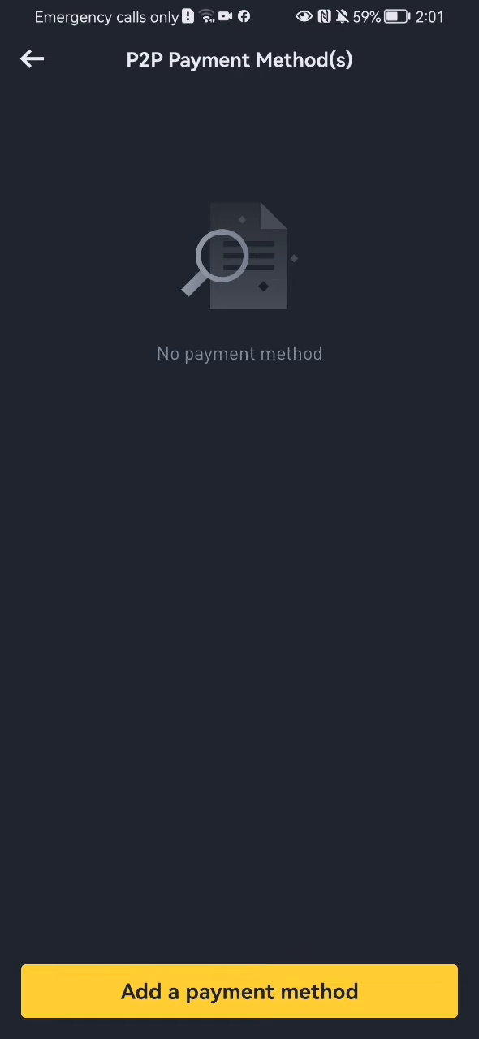
- Start adding a payment method to show Bank Transfer and Transfers with specific bank
click(240, 991)
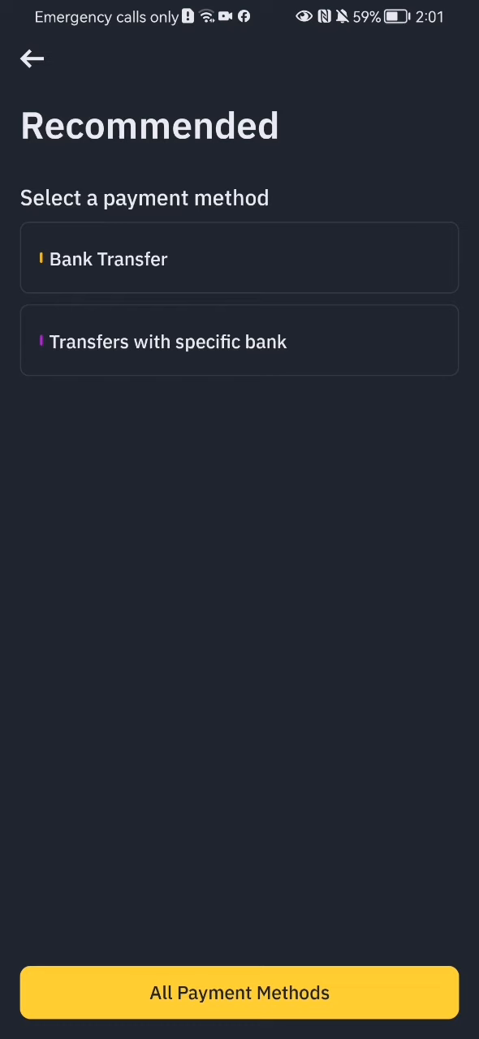
click(296, 258)
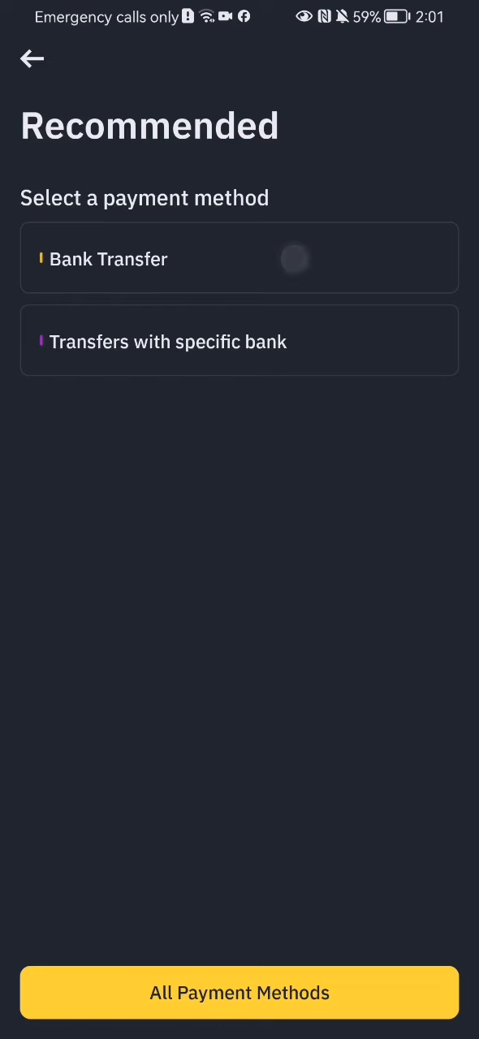
- View the Add Bank Transfer form, then go back twice to Settings
click(109, 258)
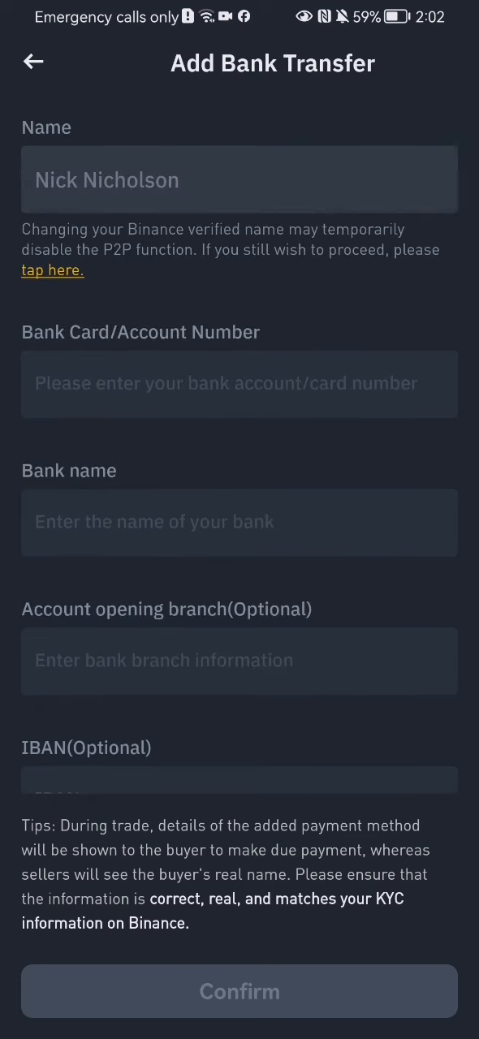
click(33, 62)
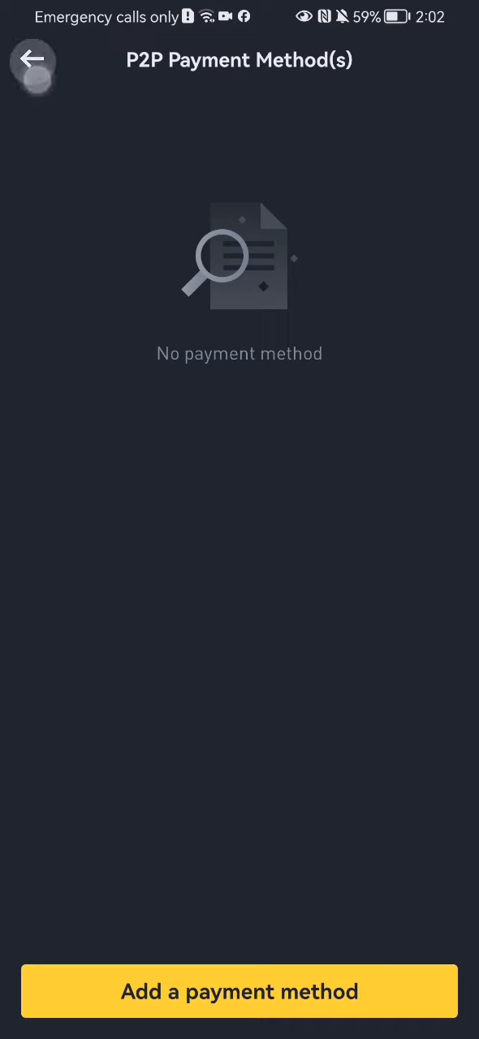
click(33, 60)
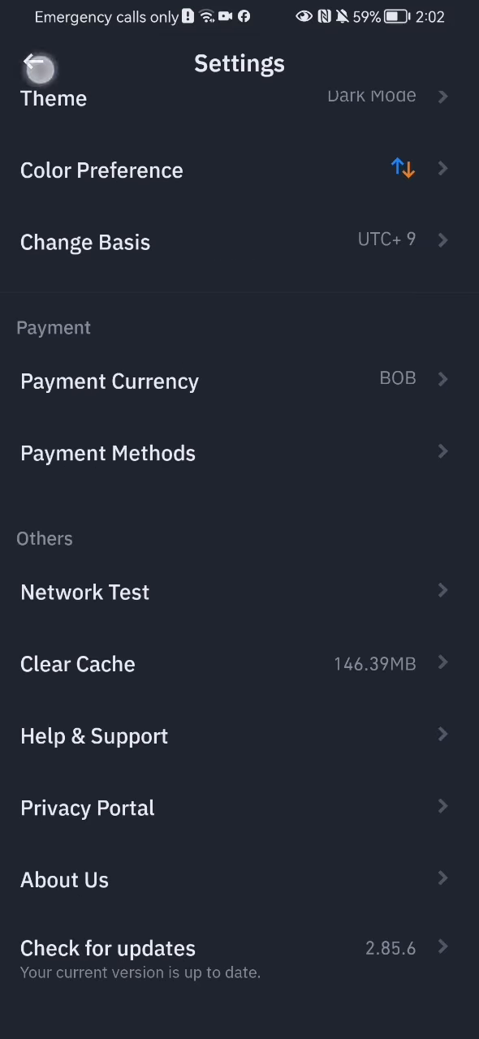